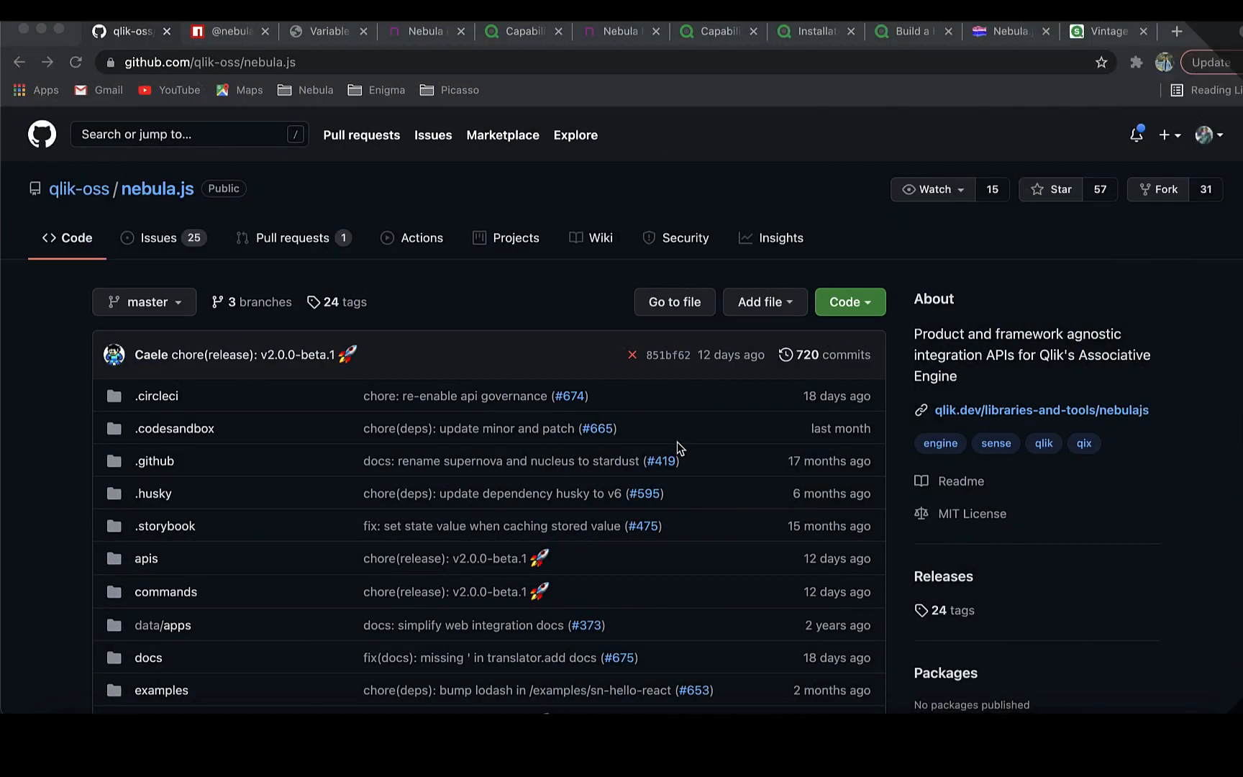
Step: Scroll the qlik-oss/nebula.js repo past its file list to the README introduction and documentation links
scroll(down, 3)
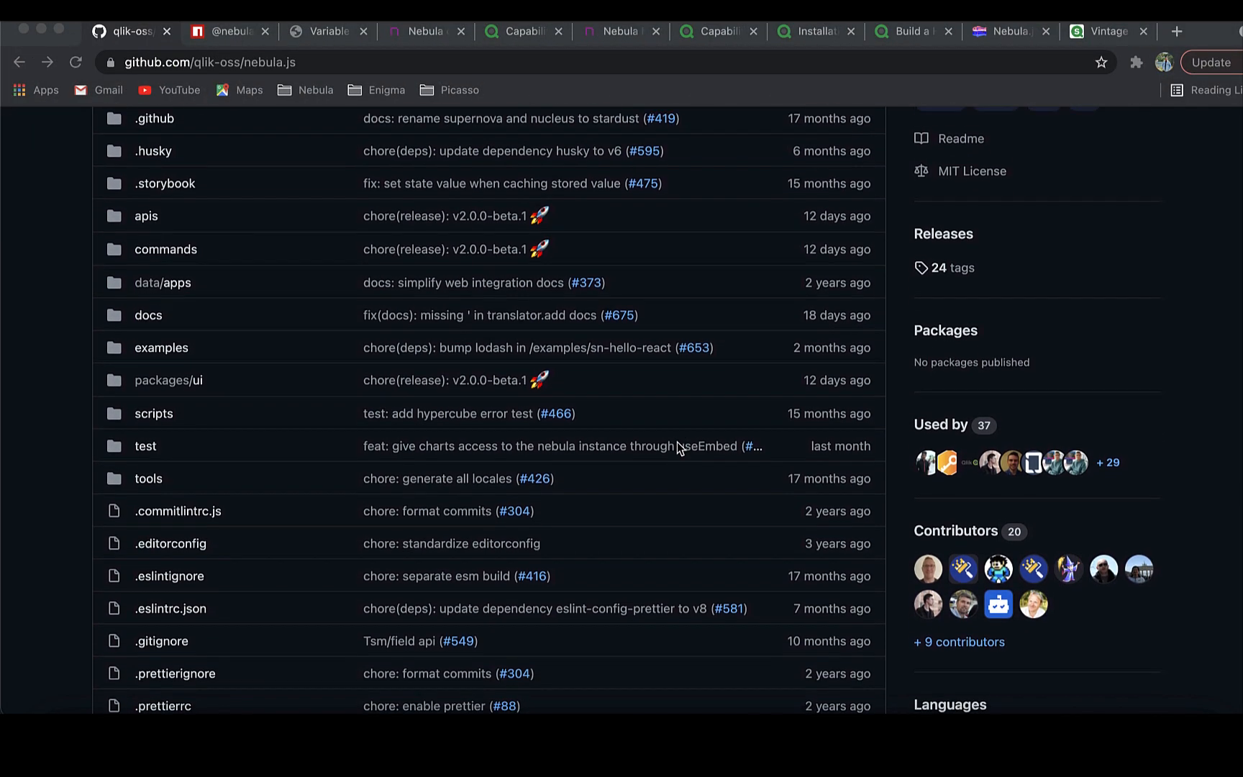
scroll(down, 3)
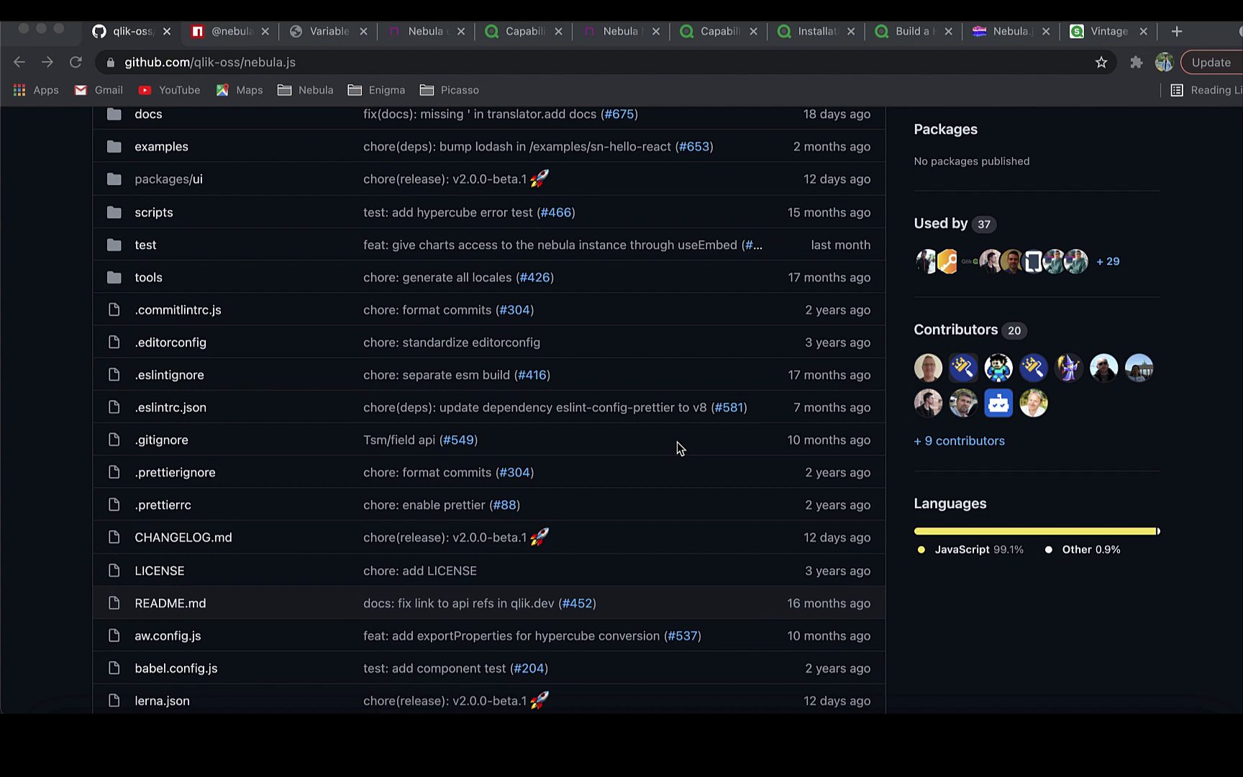
scroll(down, 3)
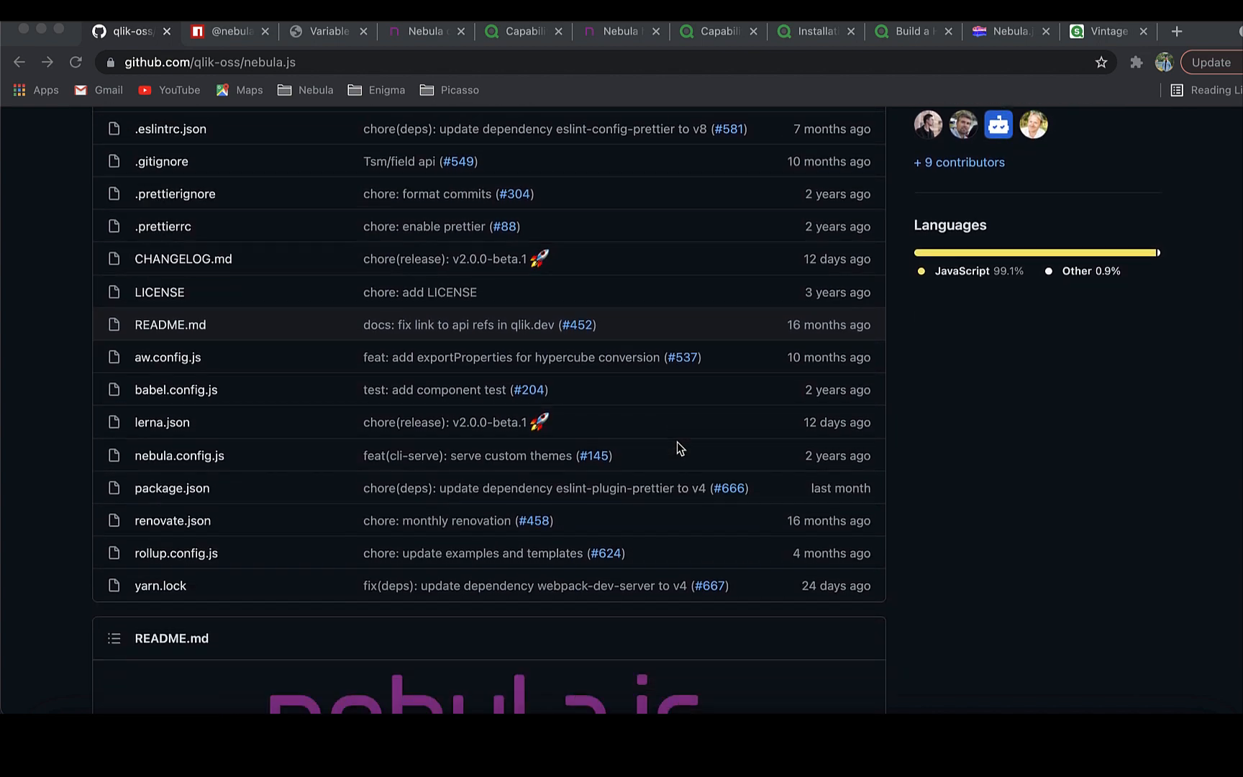
scroll(down, 3)
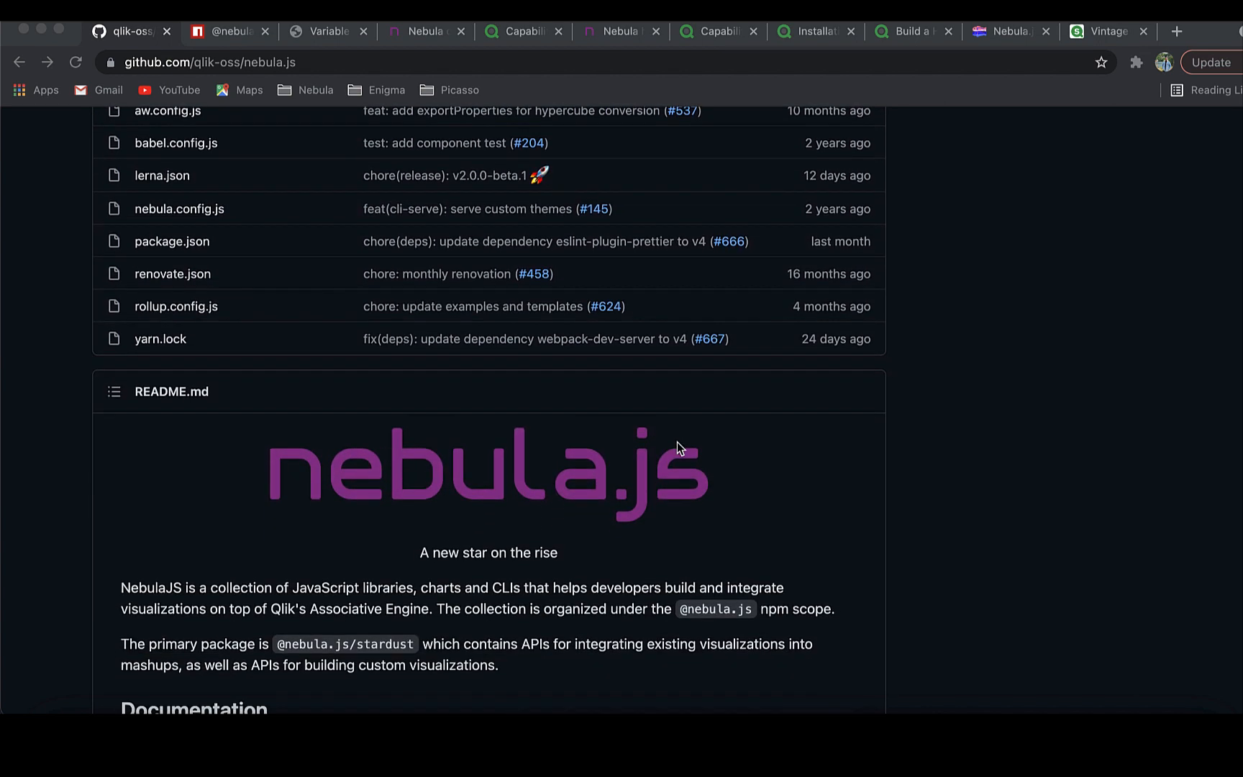
scroll(down, 3)
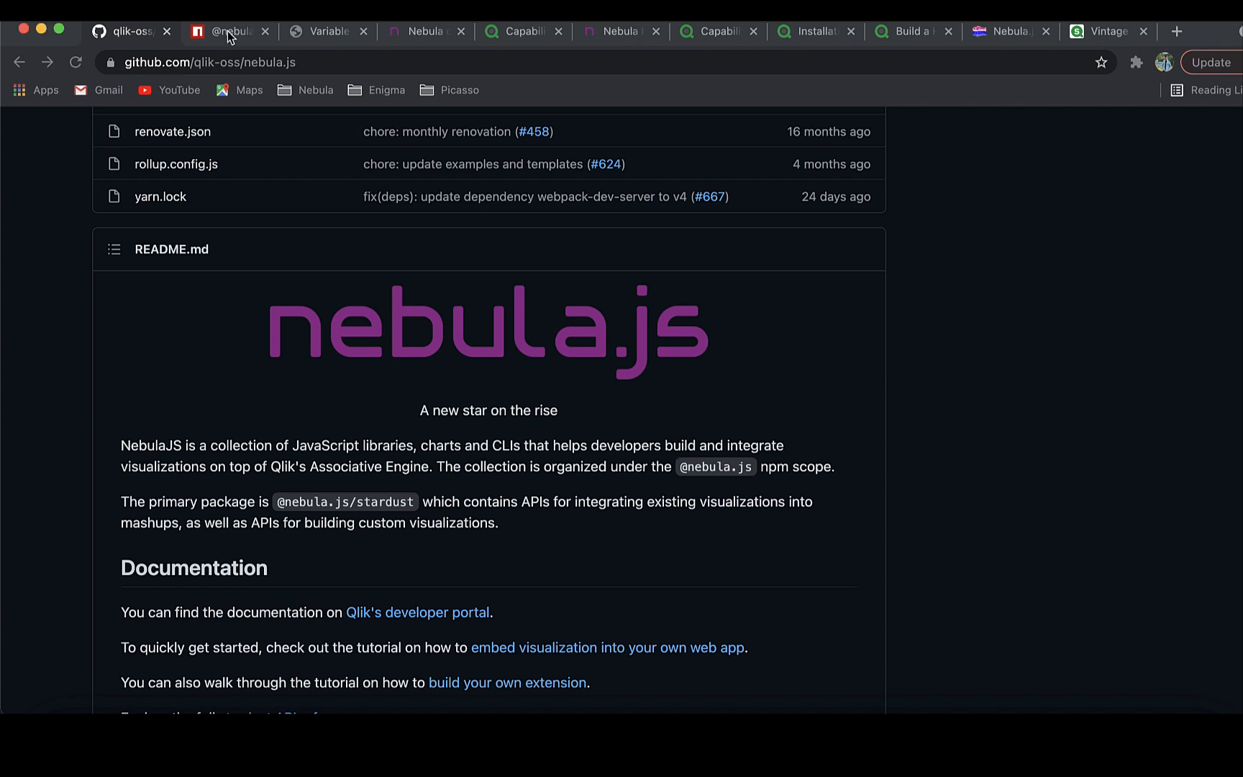
click(230, 31)
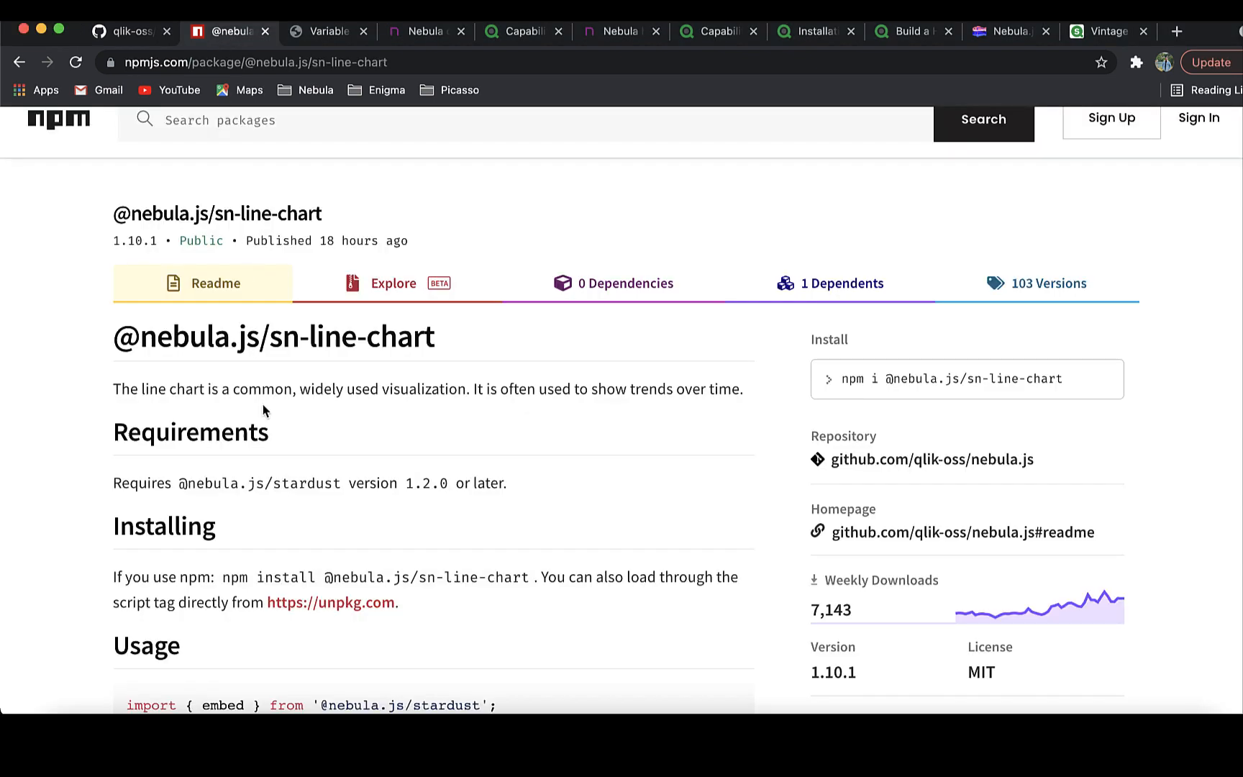
scroll(down, 3)
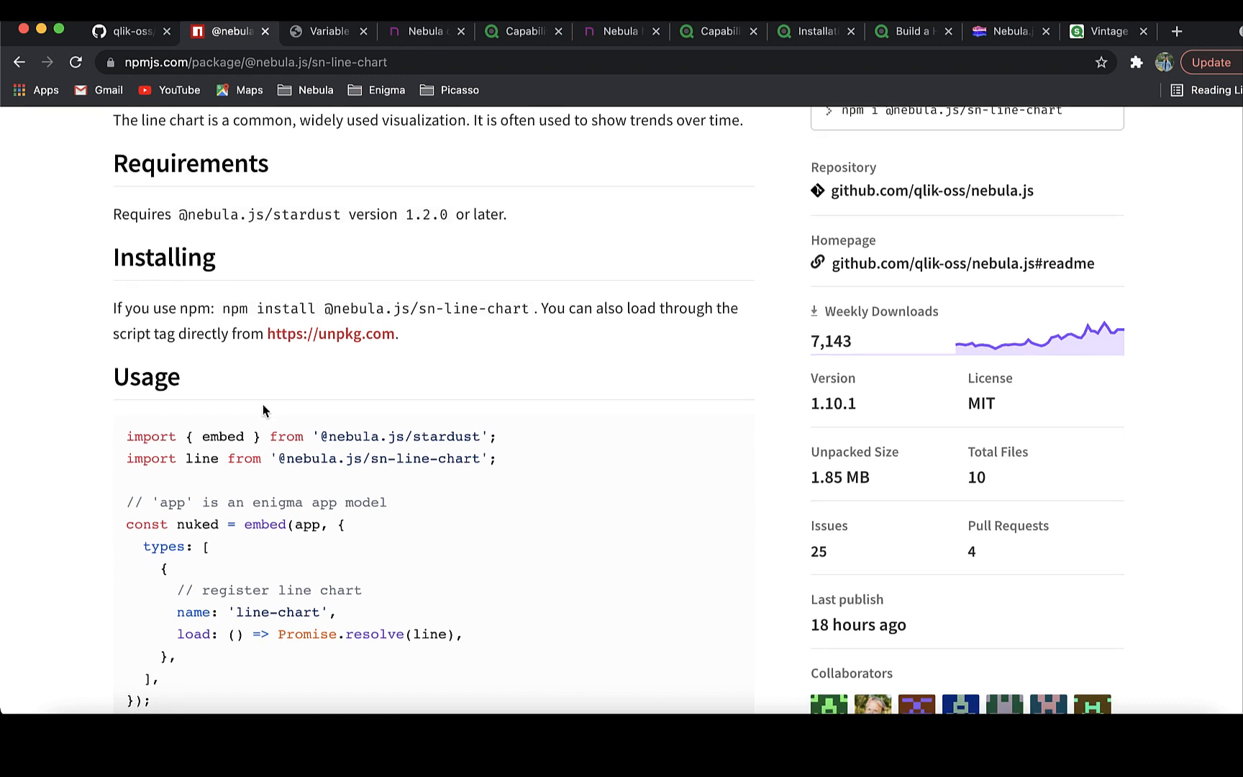
scroll(down, 3)
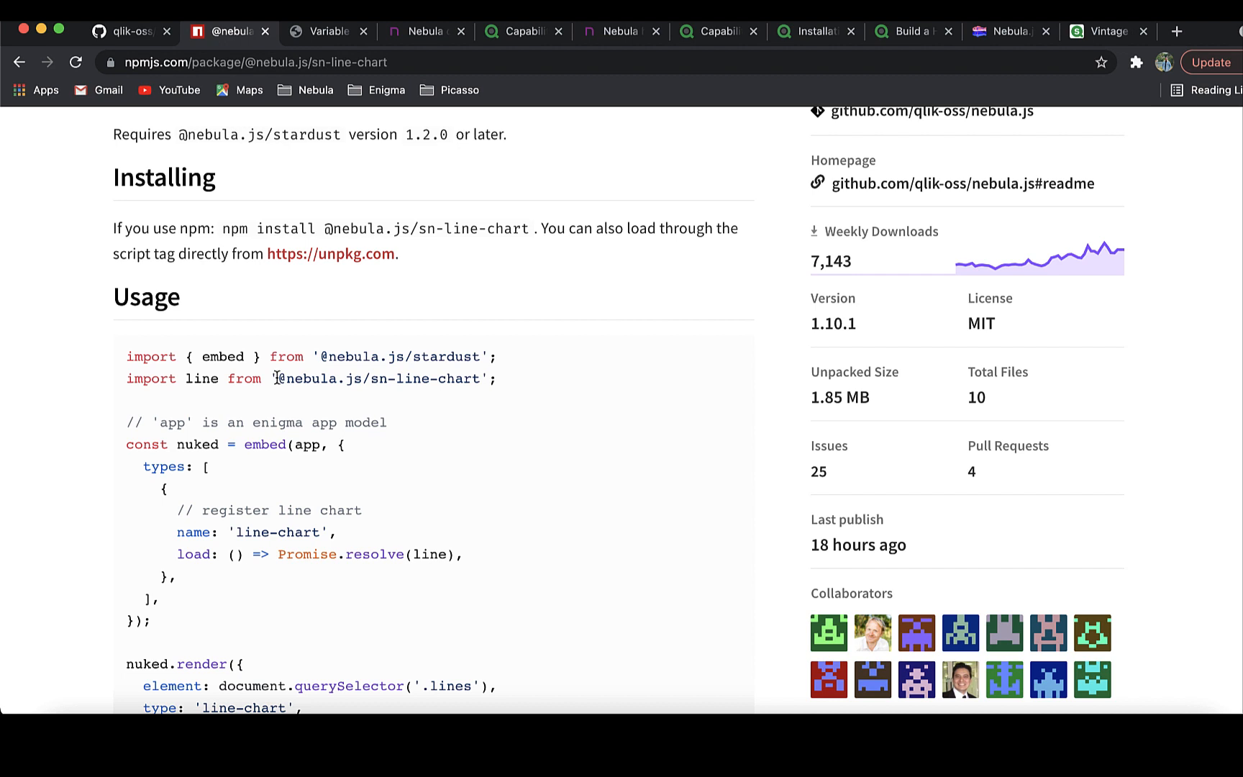
mouse_move(188, 328)
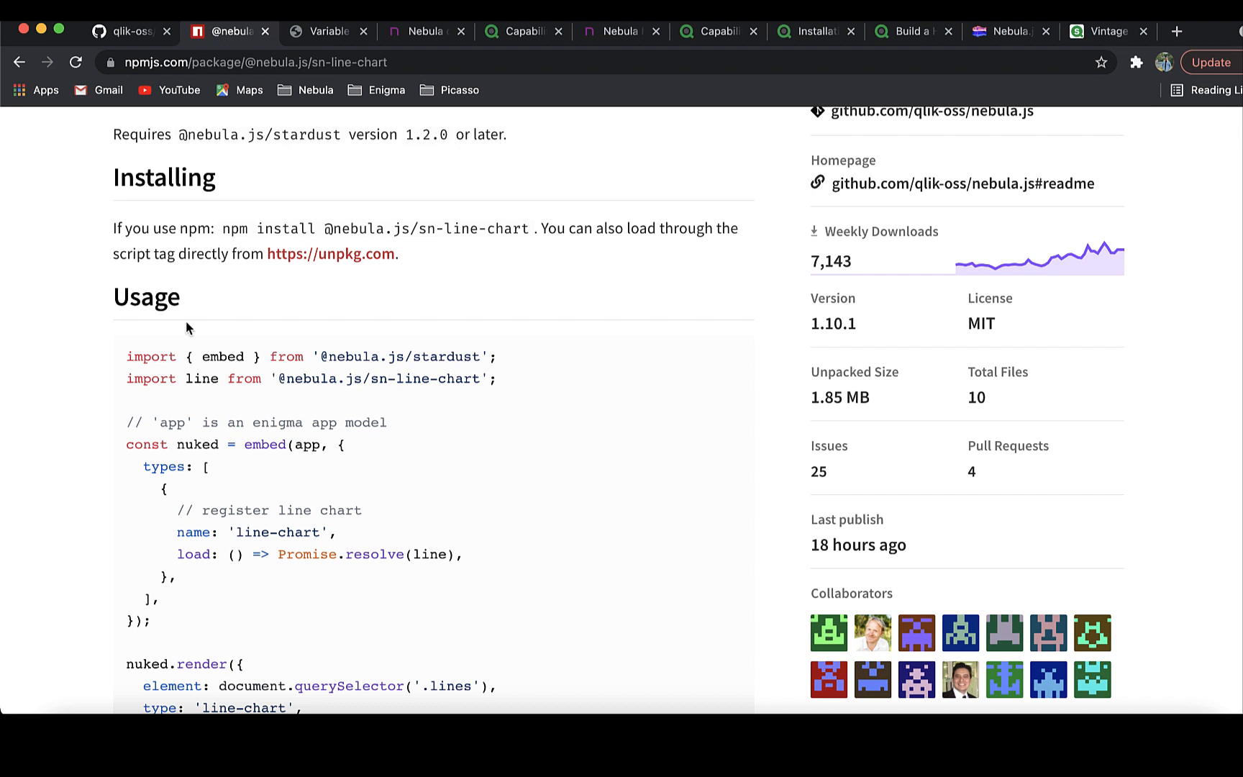
Step: Show the localhost:1234 mashup's movies-by-decade bar chart and Movie Length combo chart
click(324, 32)
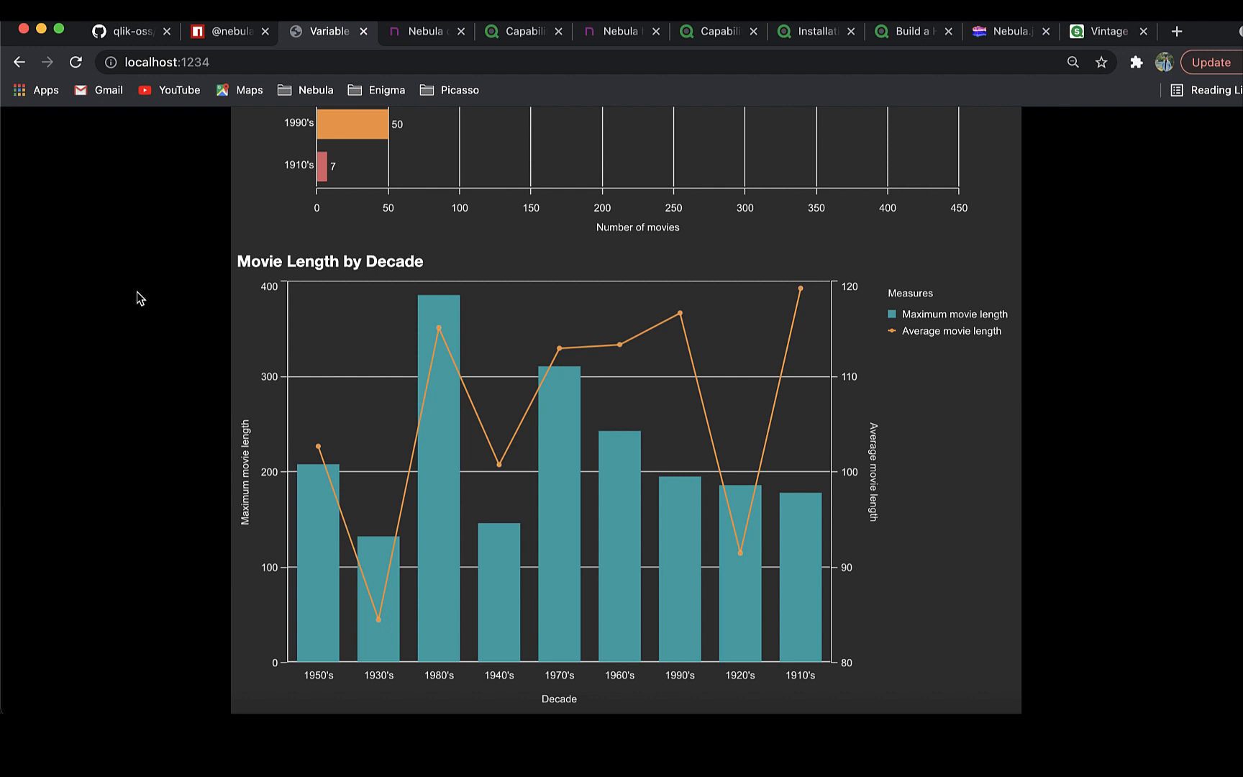
scroll(up, 3)
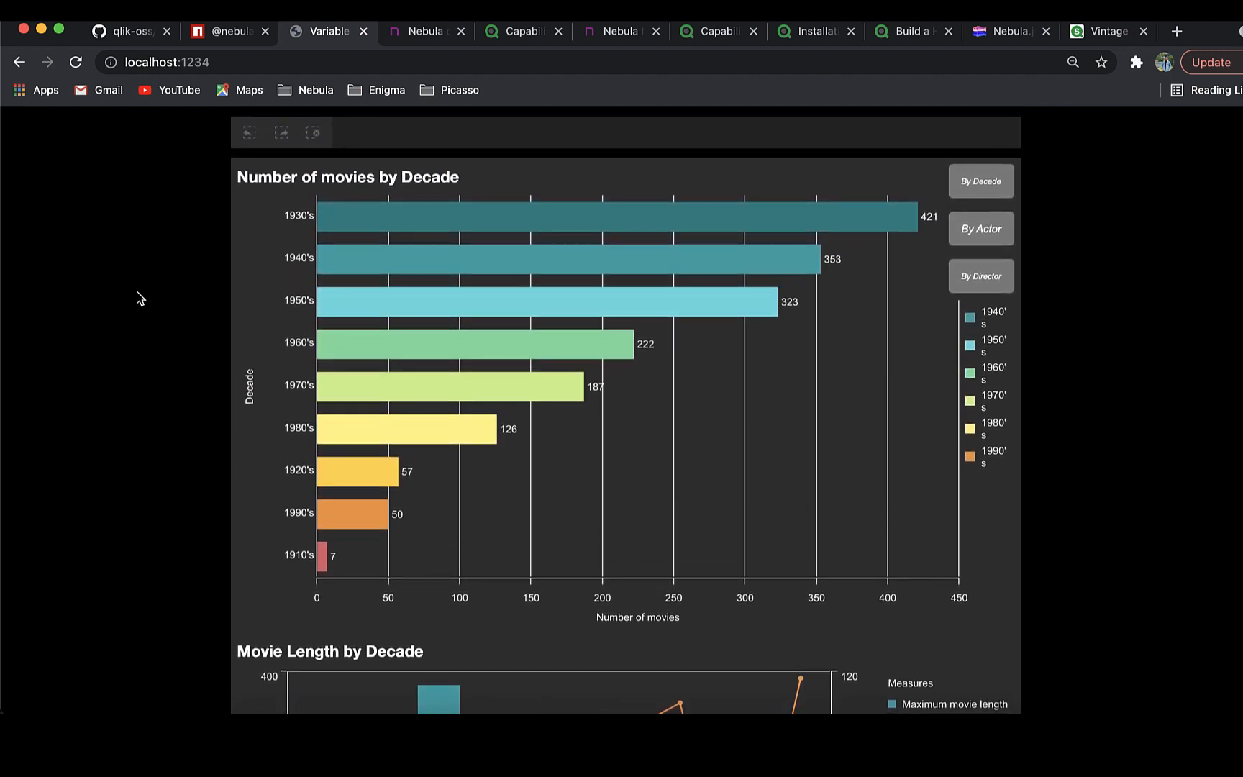
scroll(down, 3)
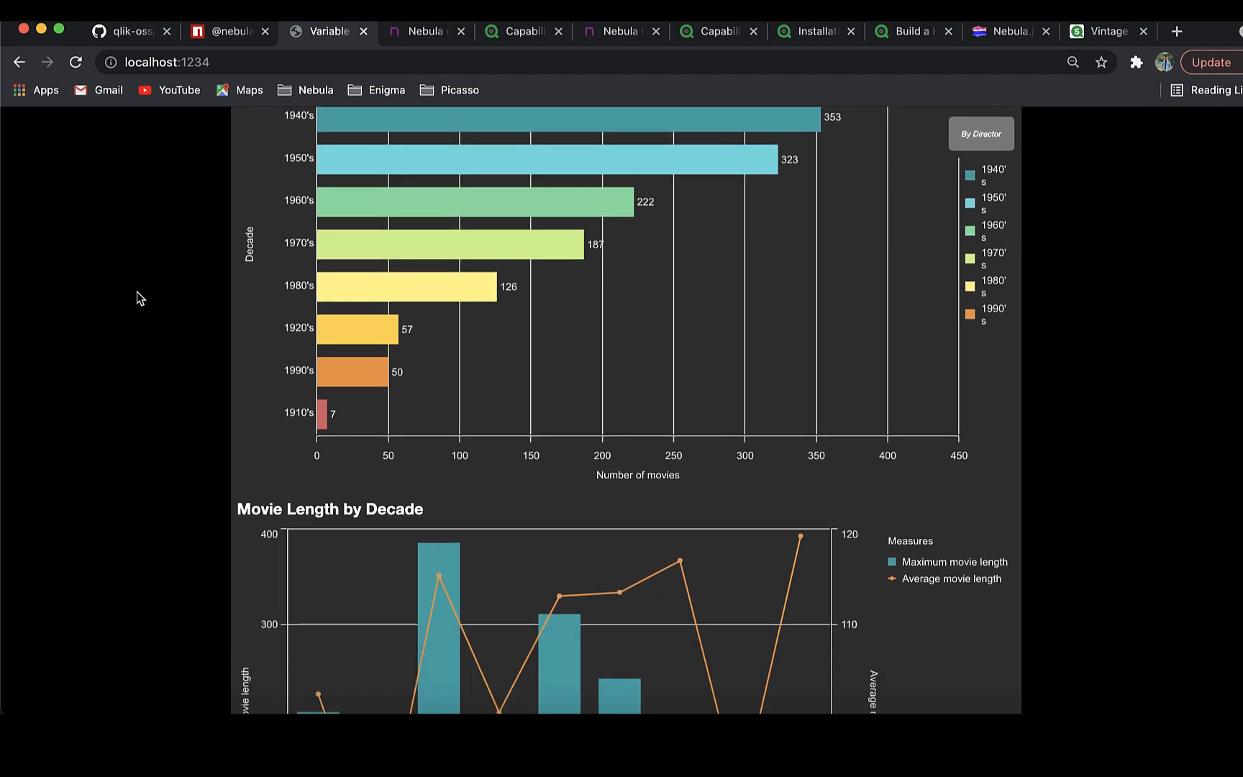
scroll(down, 3)
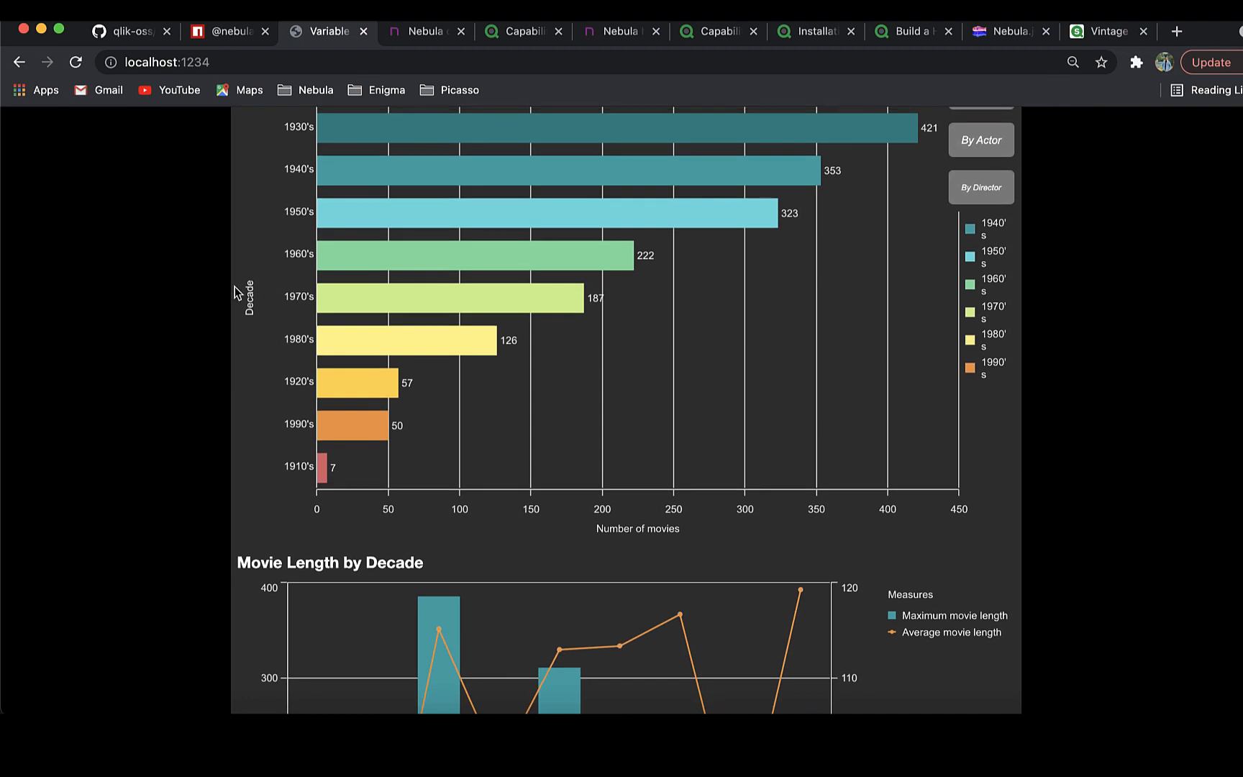
Step: Inspect the dev server's parallel coordinates chart of breast cancer measures and its Dimensions panel
click(426, 32)
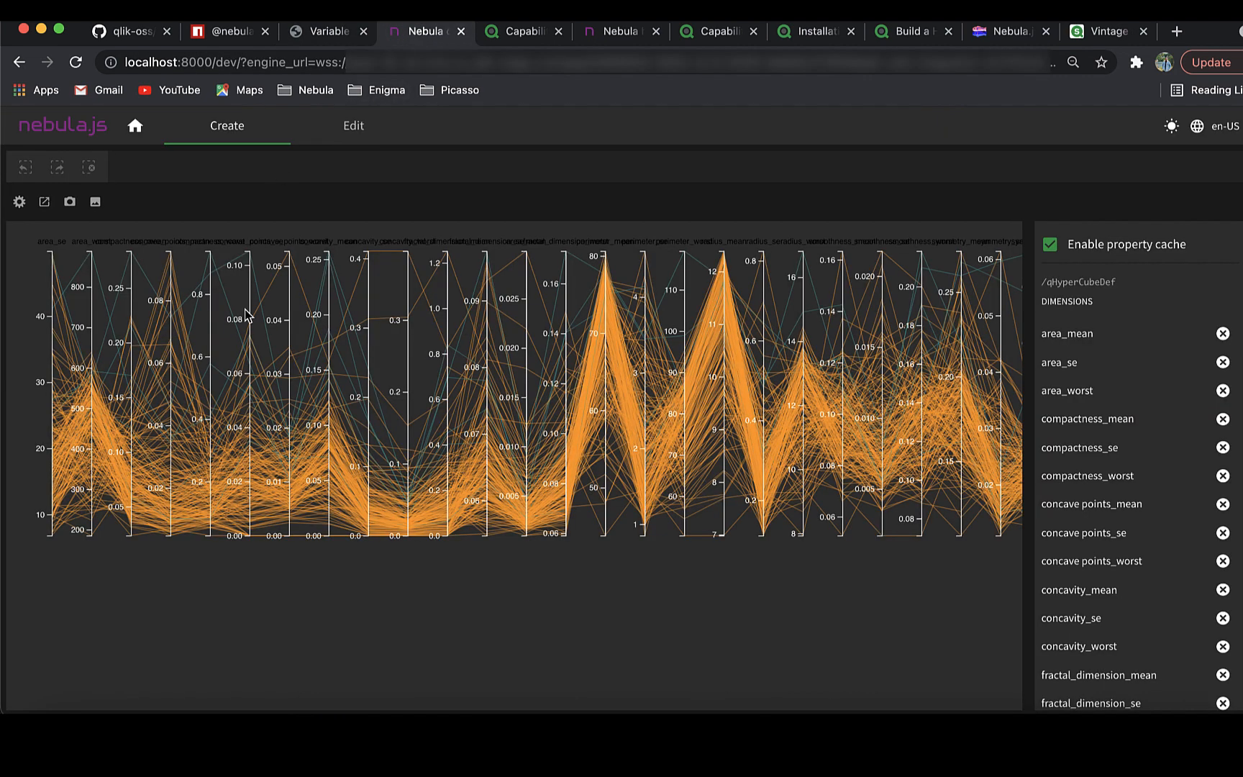
mouse_move(644, 437)
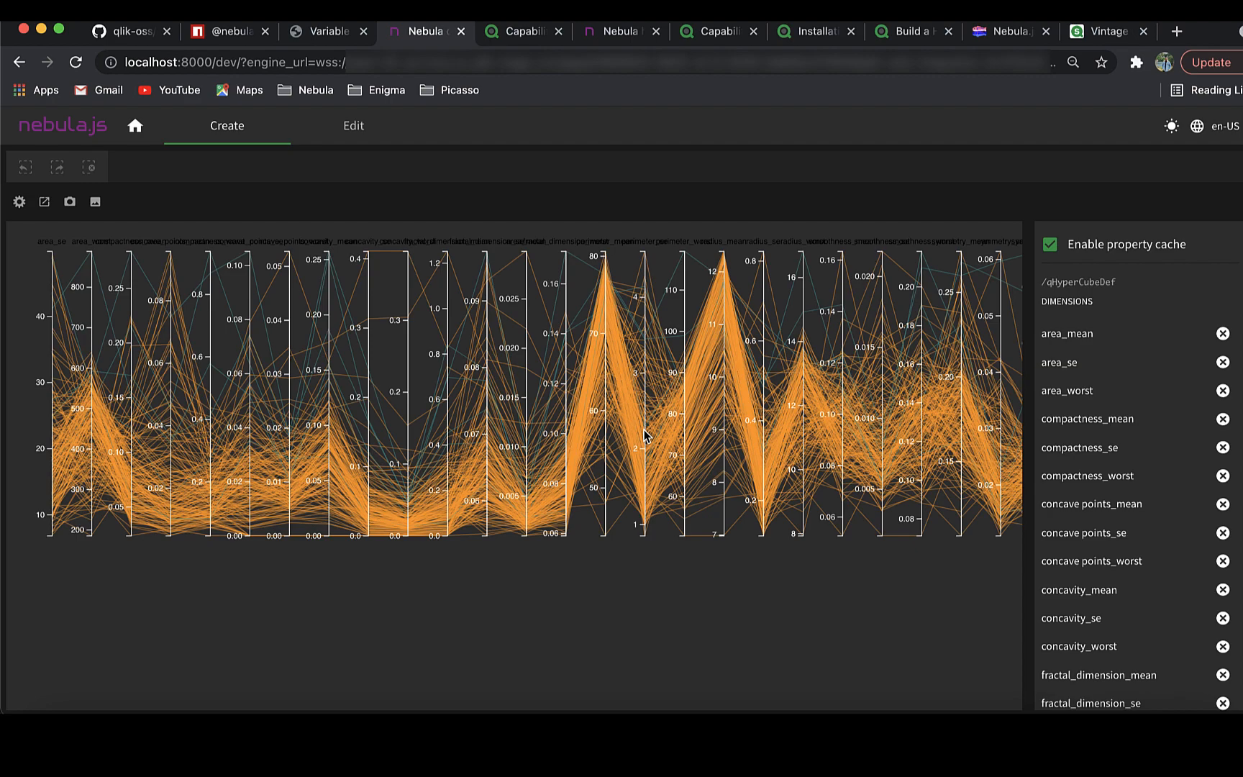
mouse_move(604, 509)
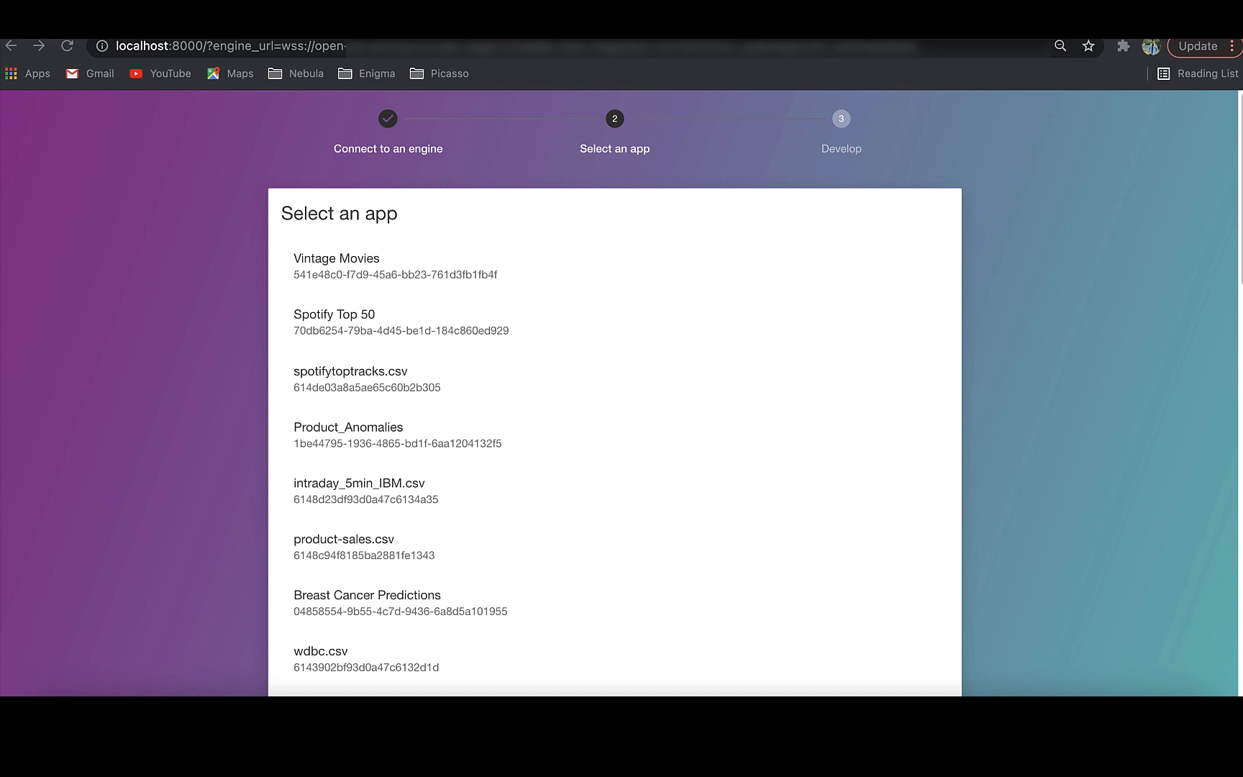
scroll(down, 3)
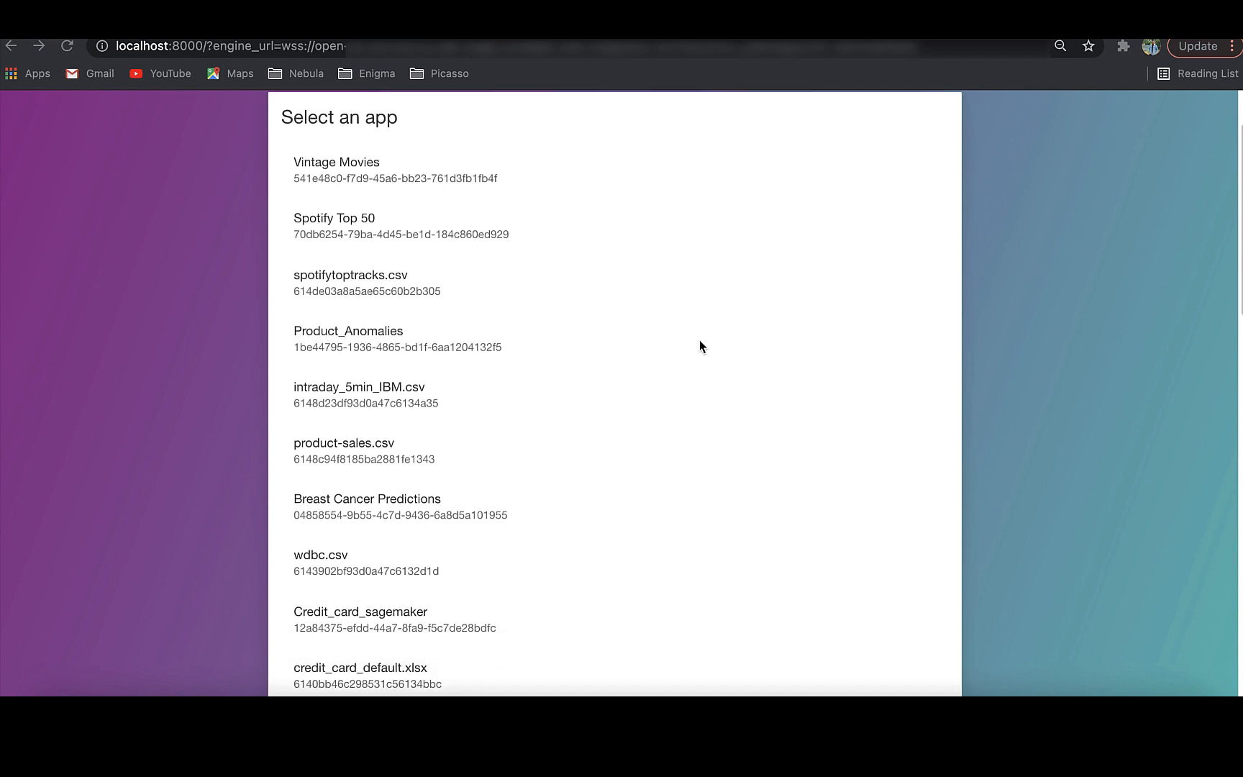
scroll(down, 3)
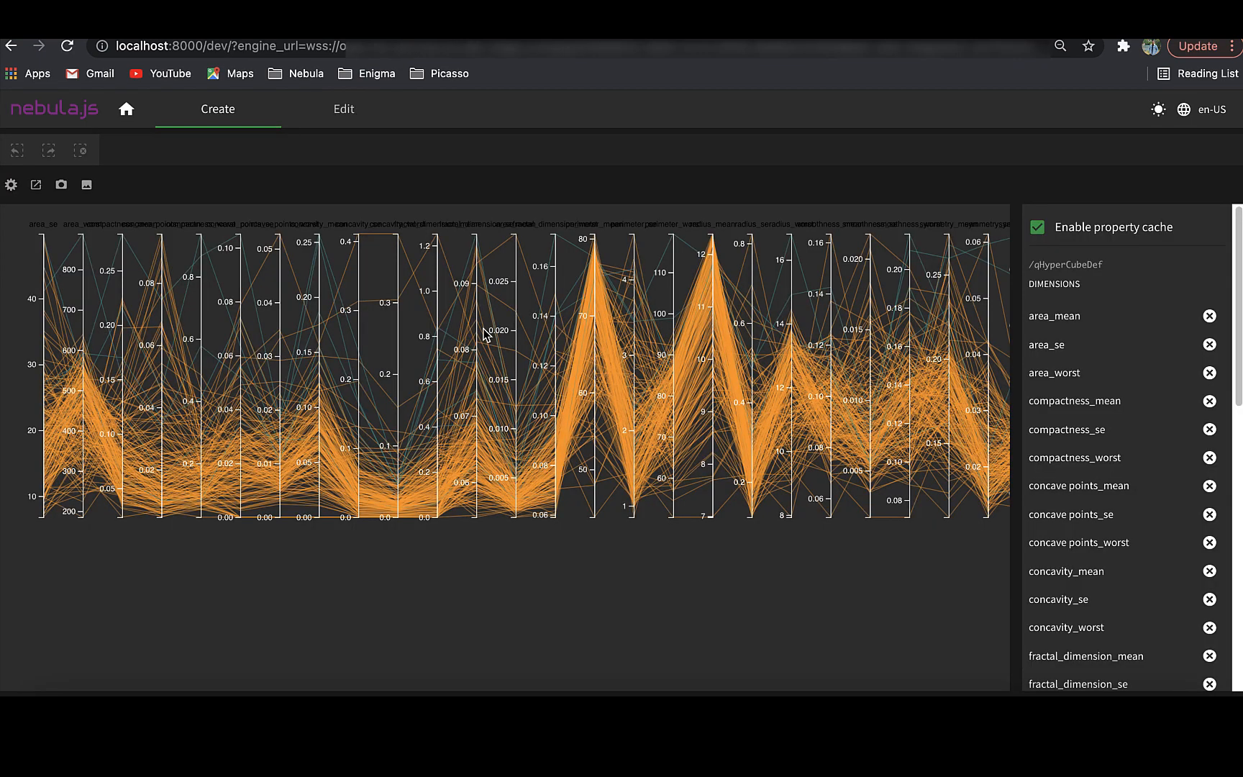
mouse_move(648, 449)
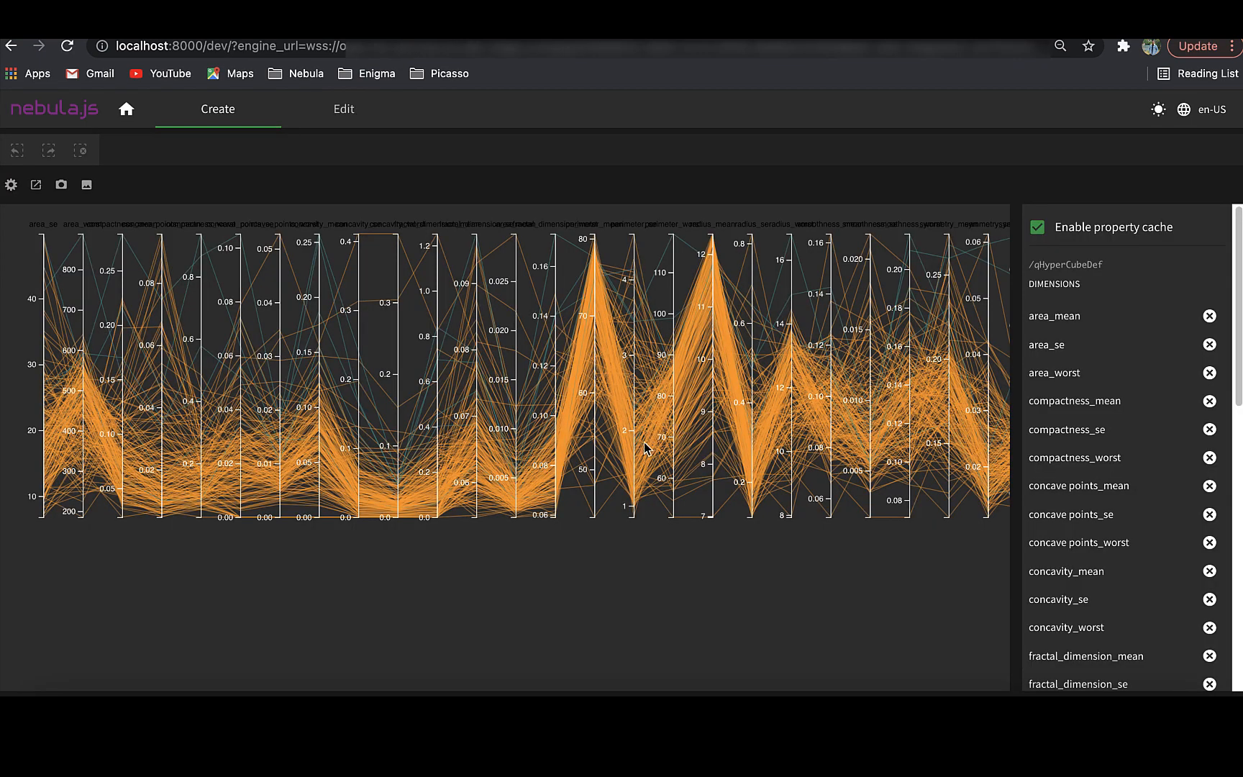
mouse_move(676, 64)
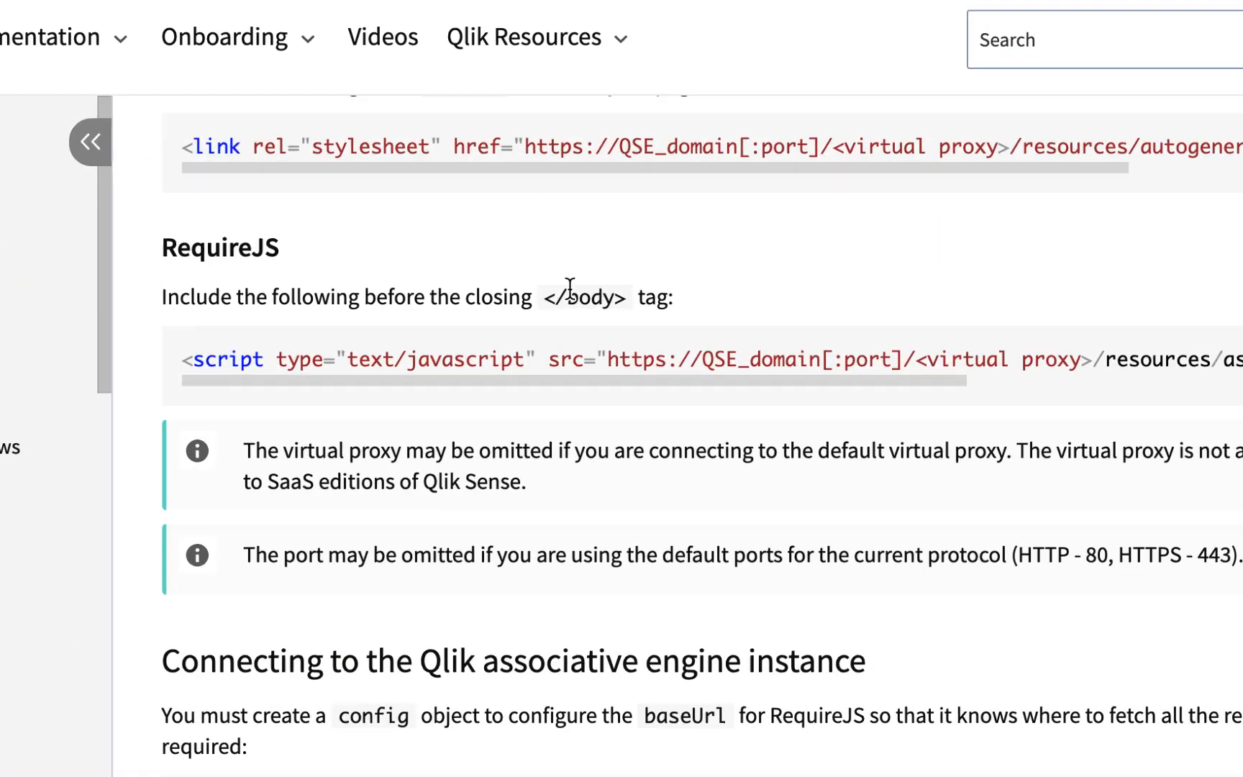
Step: Read the qlik.dev Installation guide through script import, npm or yarn, CLI, down to Development builds
click(799, 54)
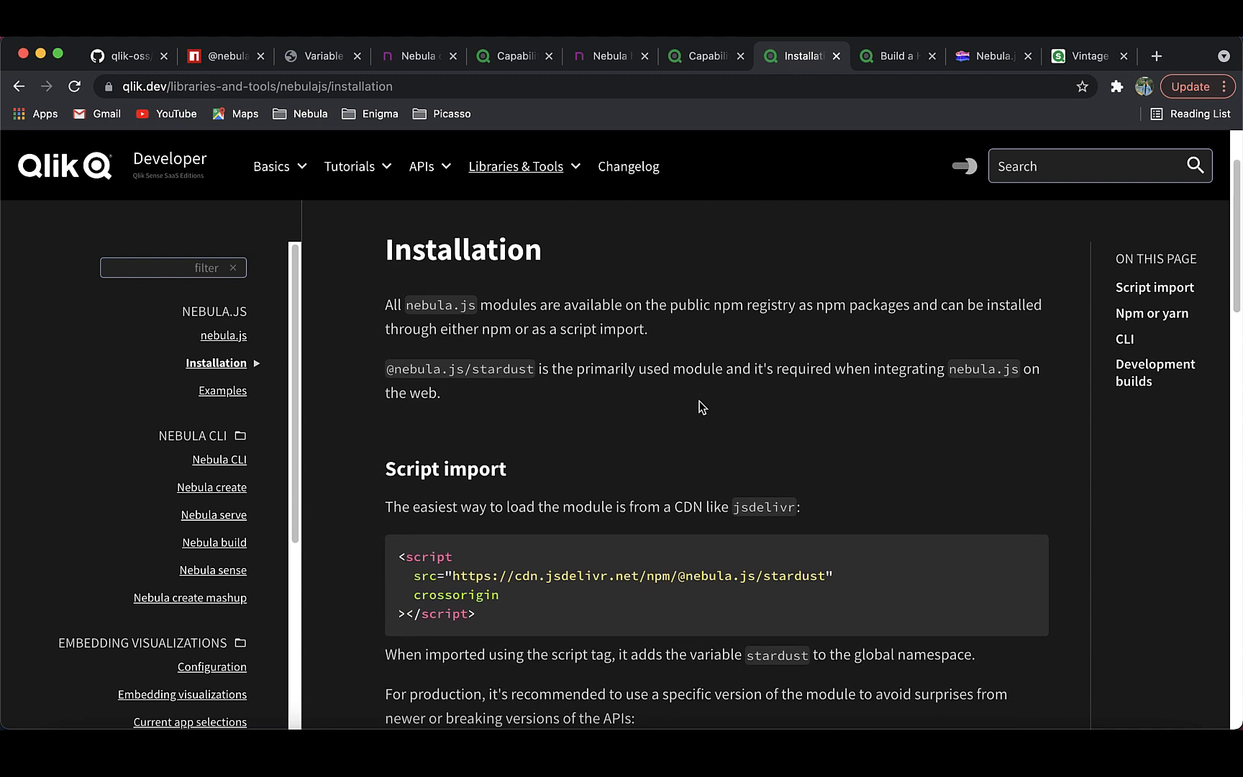
scroll(down, 3)
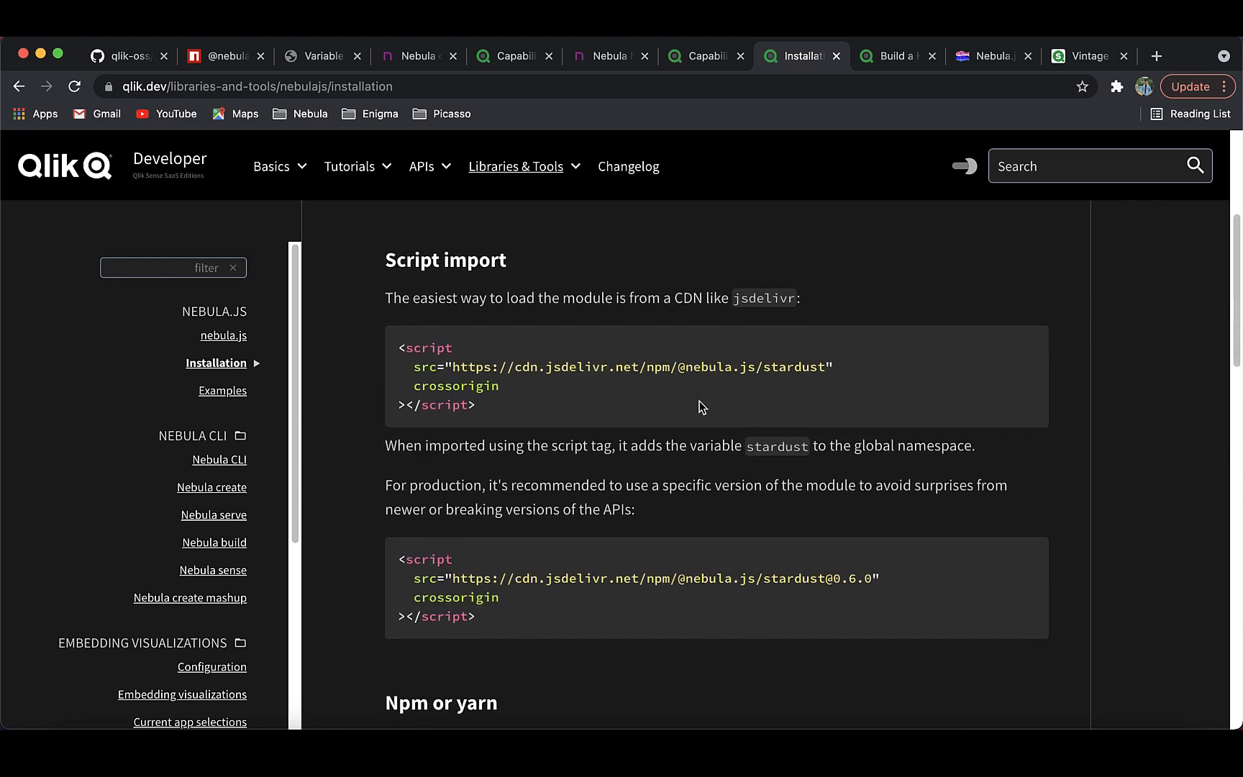
scroll(down, 3)
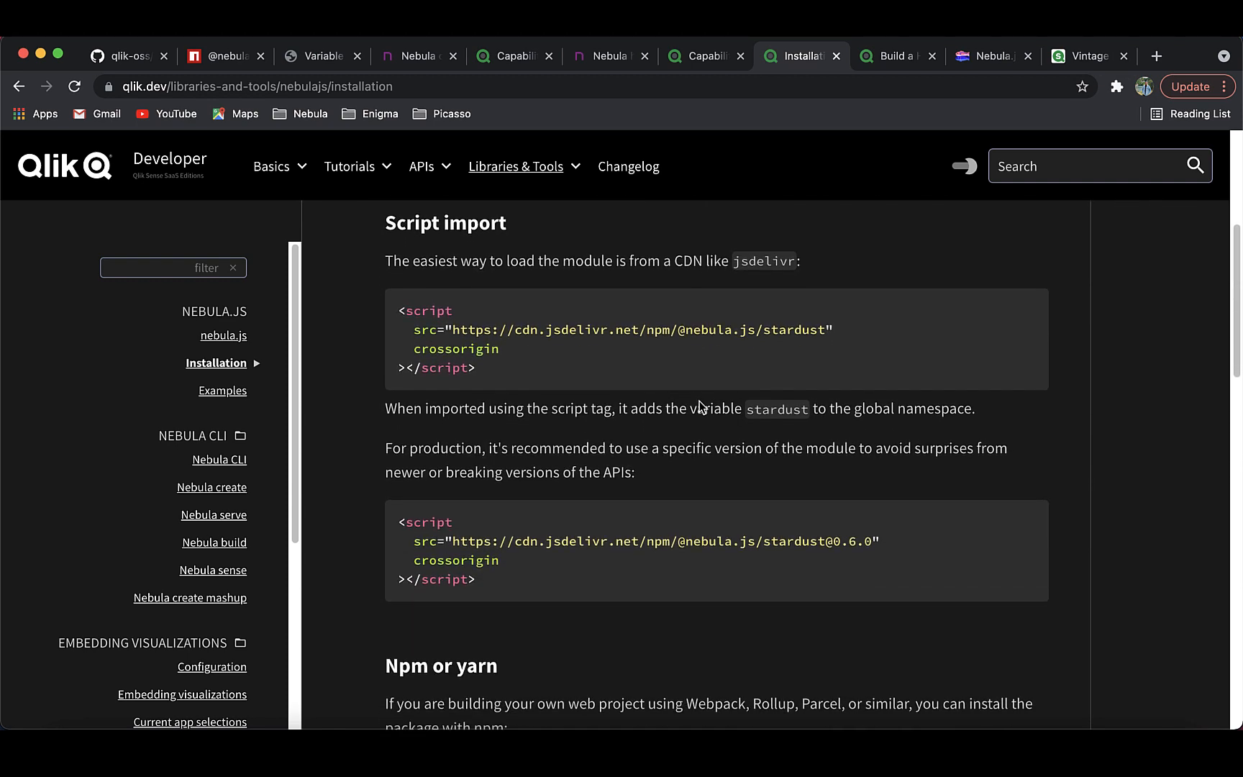
scroll(down, 3)
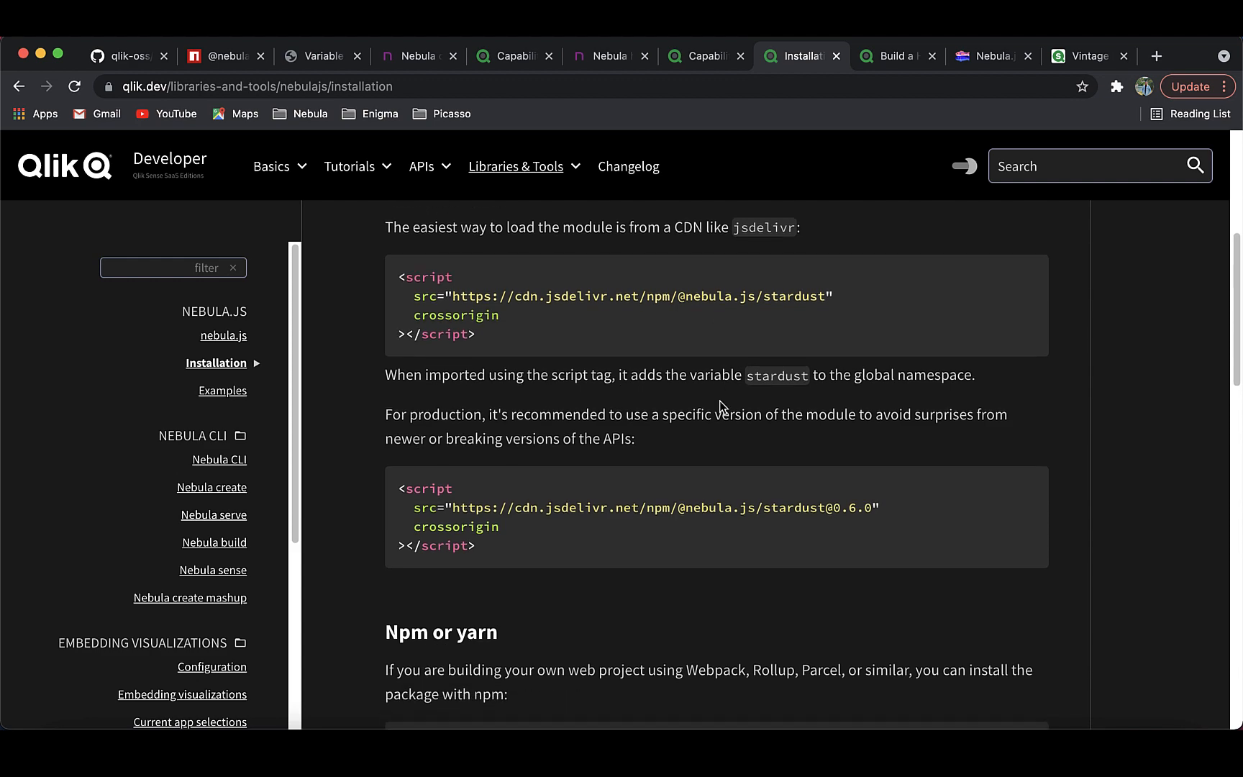
scroll(down, 3)
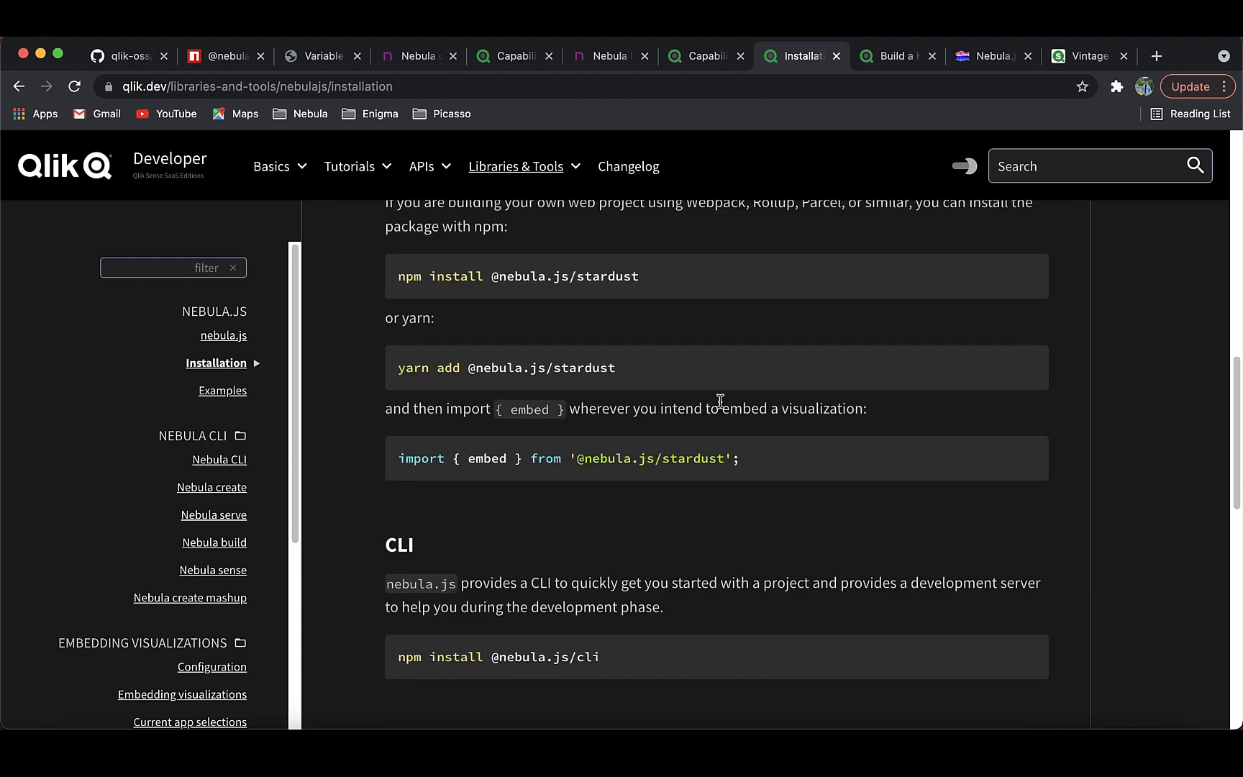
scroll(down, 3)
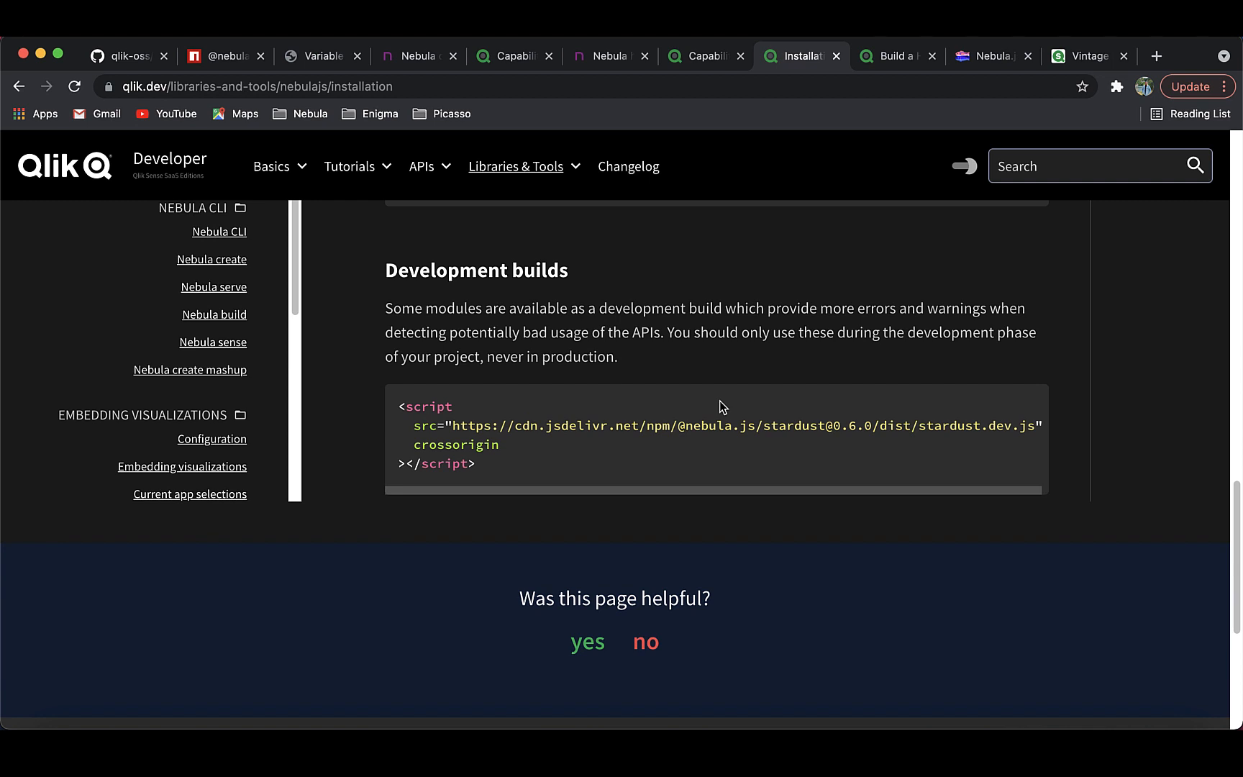
mouse_move(895, 58)
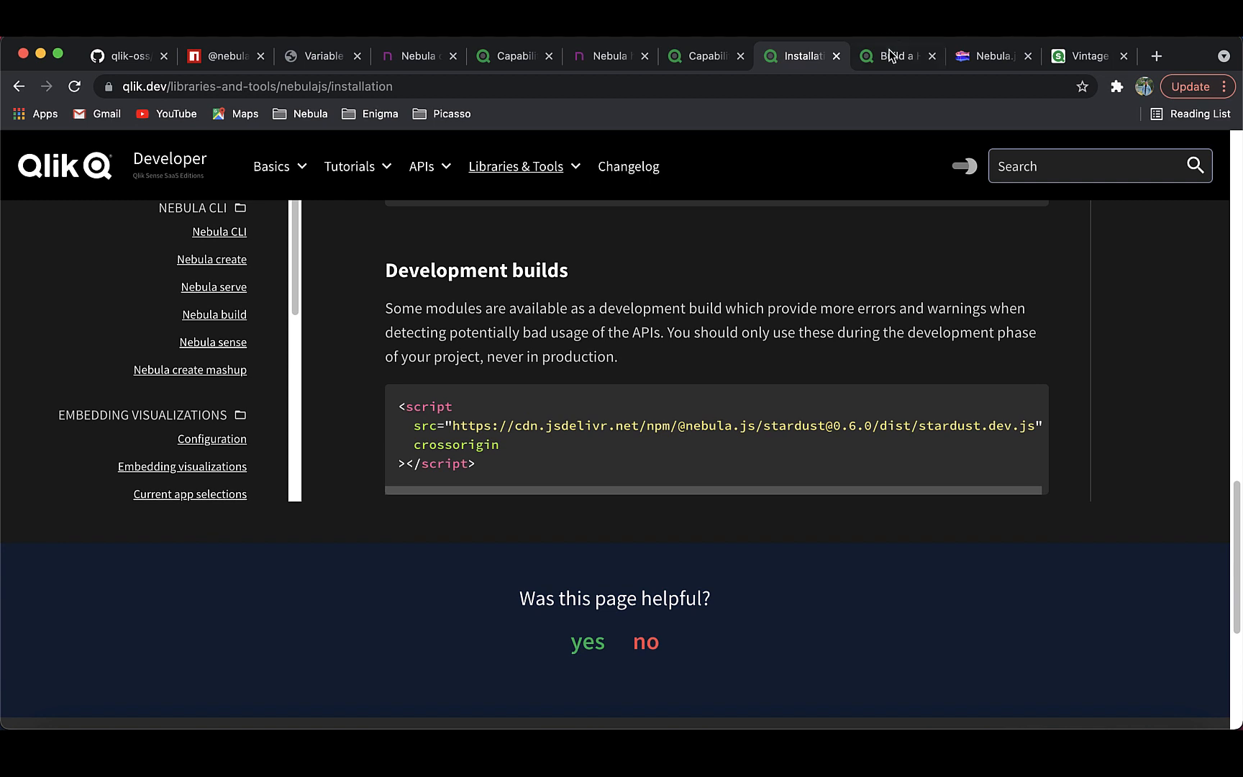
Step: Review the HelloWorld extension tutorial's steps and Requirements down to Create a project
click(894, 56)
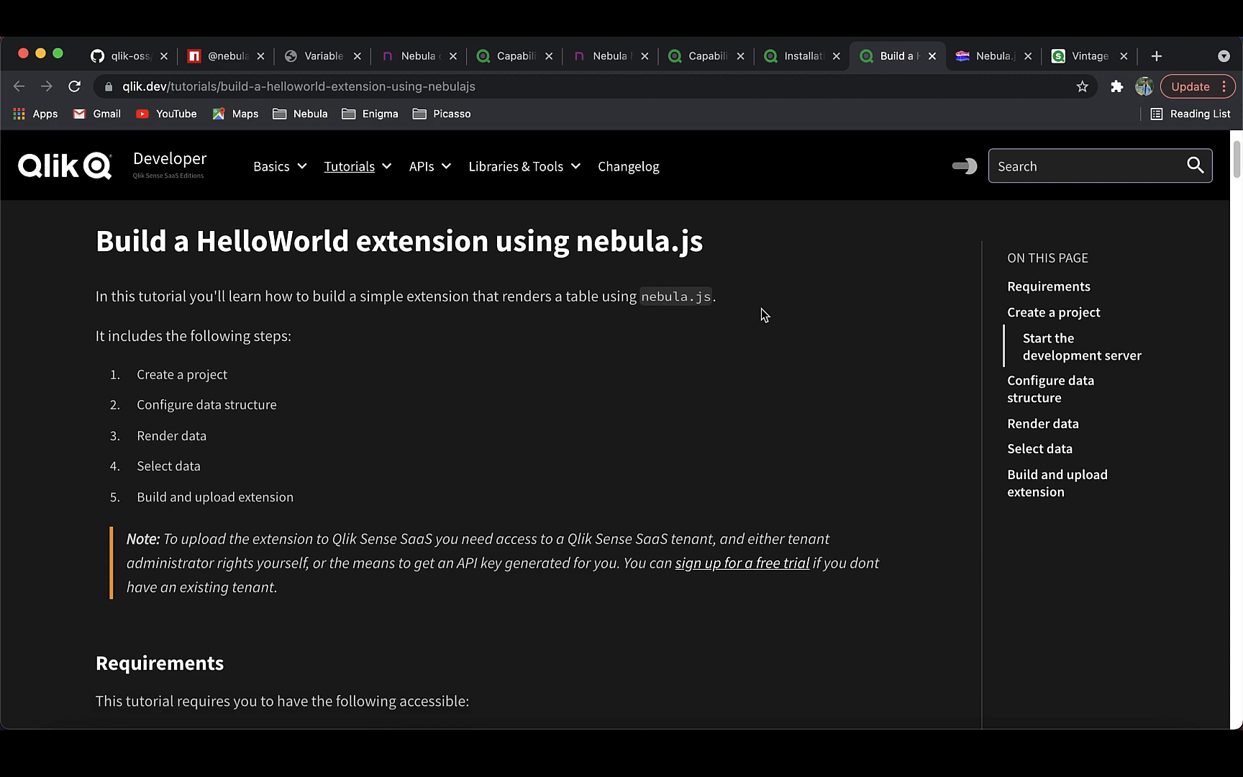
scroll(down, 3)
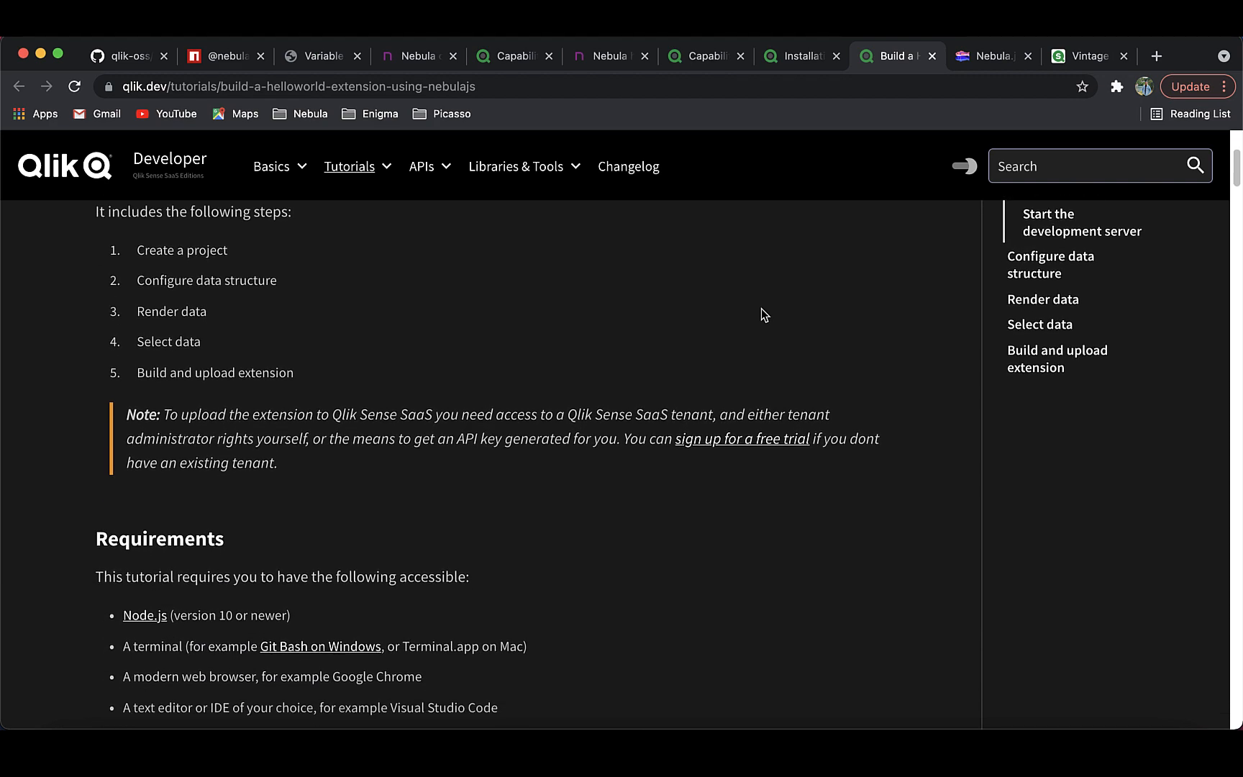
scroll(down, 3)
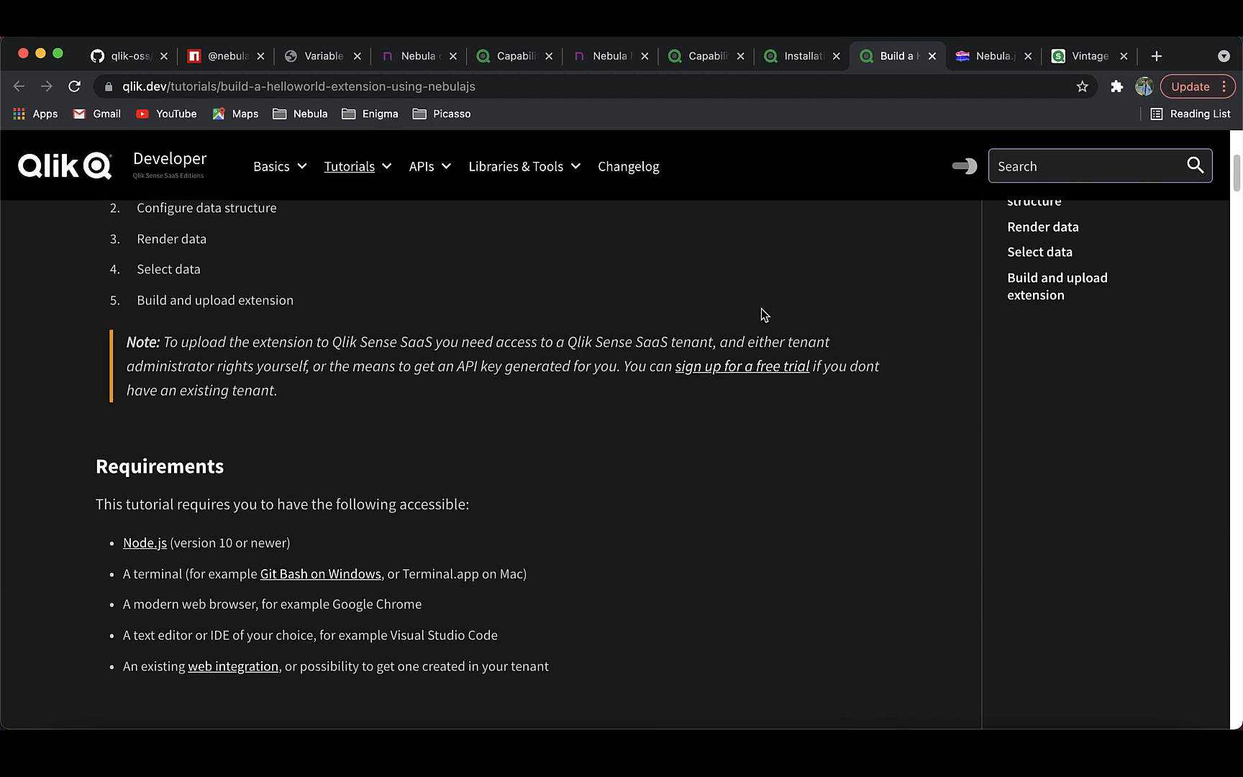
scroll(down, 3)
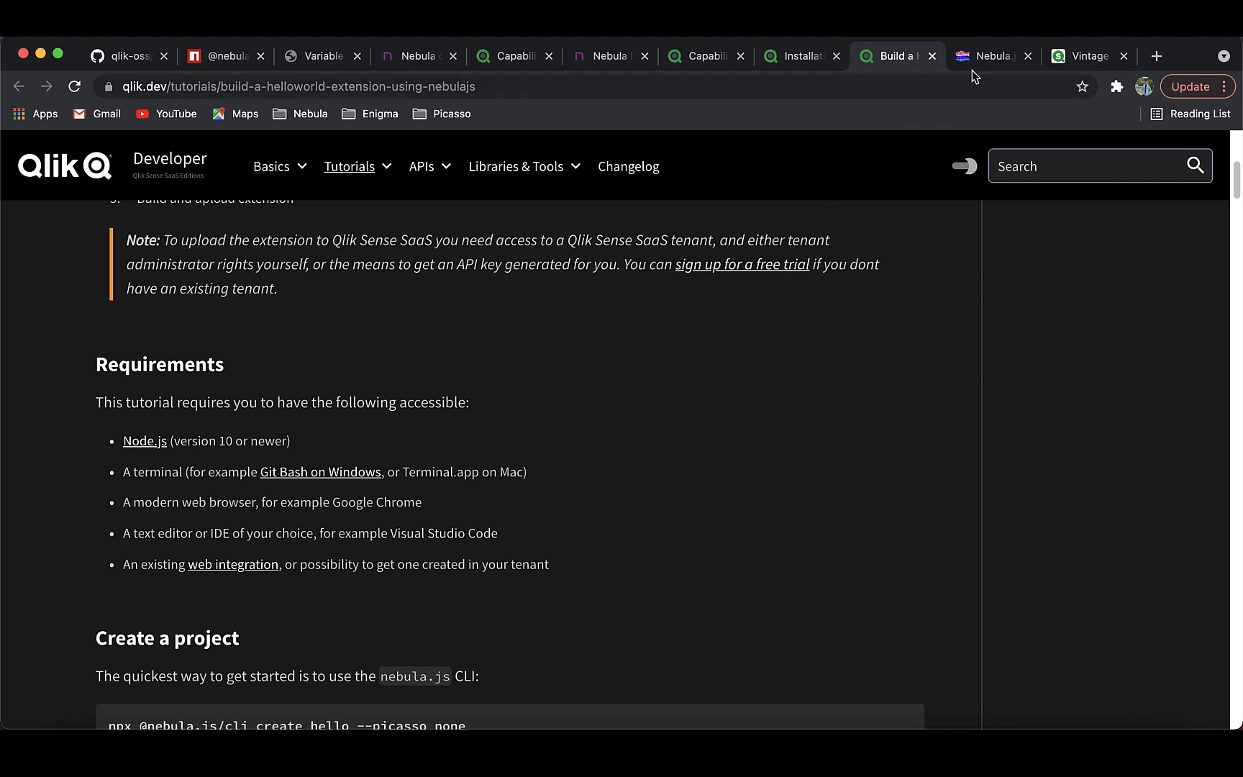
Step: Browse Glitch's Nebula.js playlist cards from nebula-supported-charts to nebula-embed-example
click(994, 56)
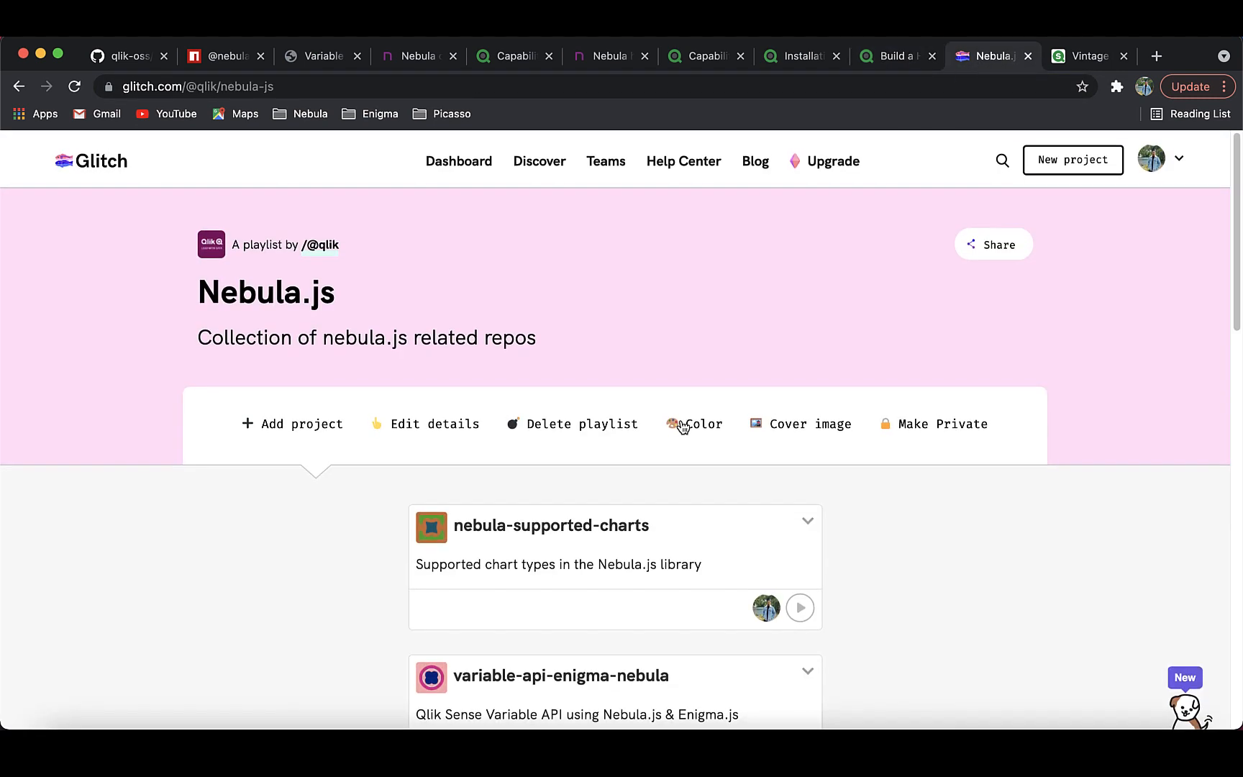
scroll(down, 3)
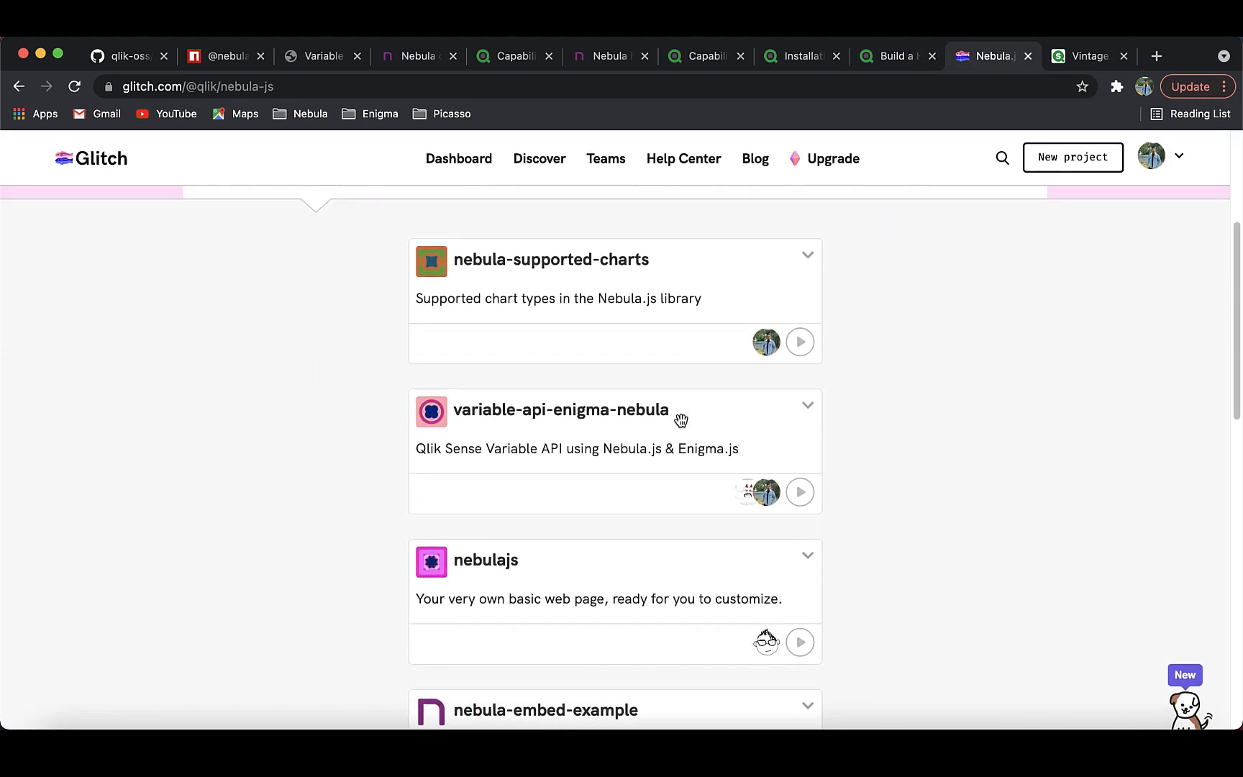
scroll(down, 3)
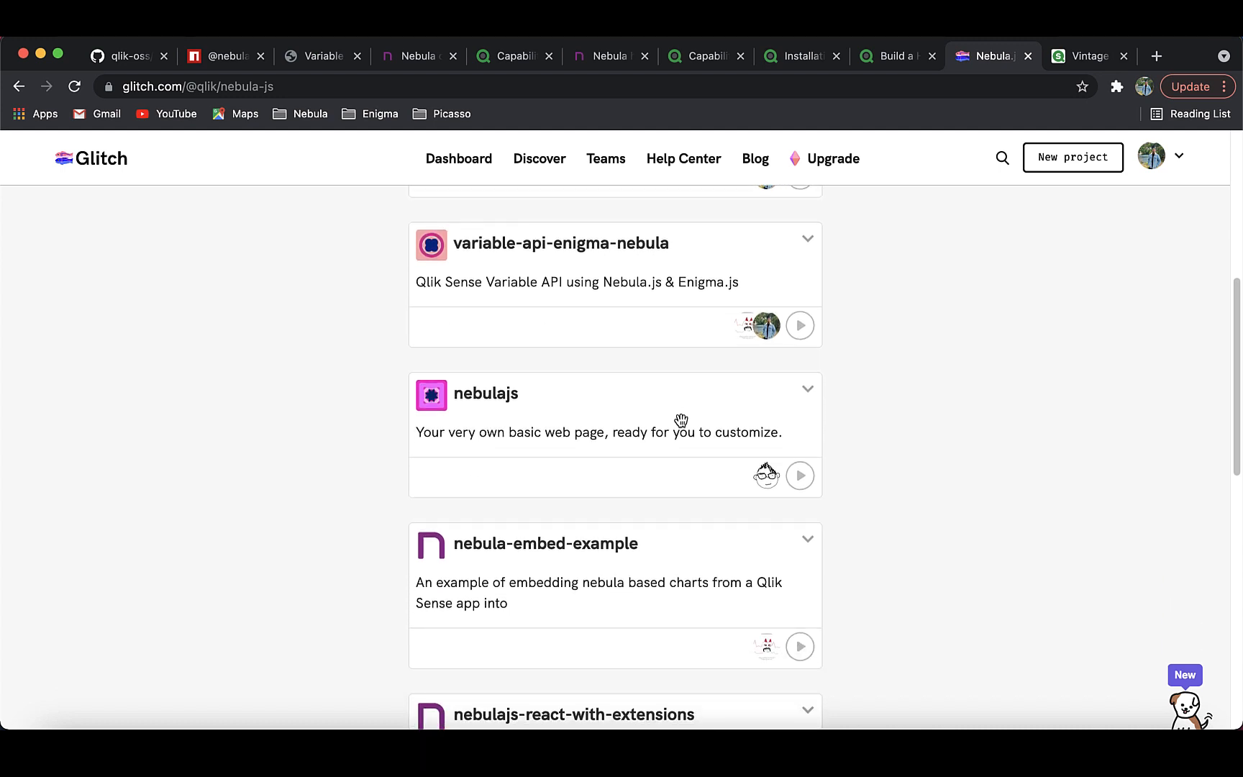